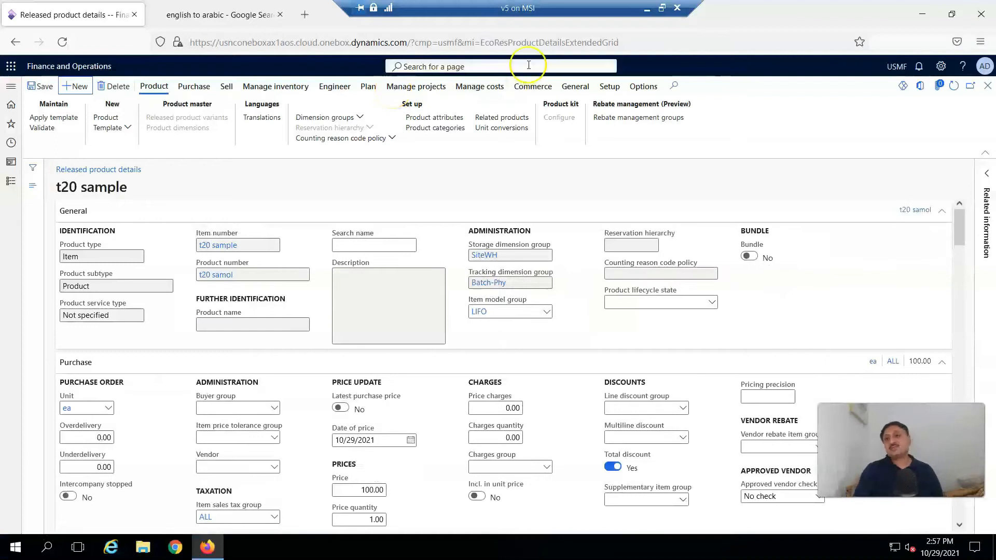
pyautogui.moveTo(524, 56)
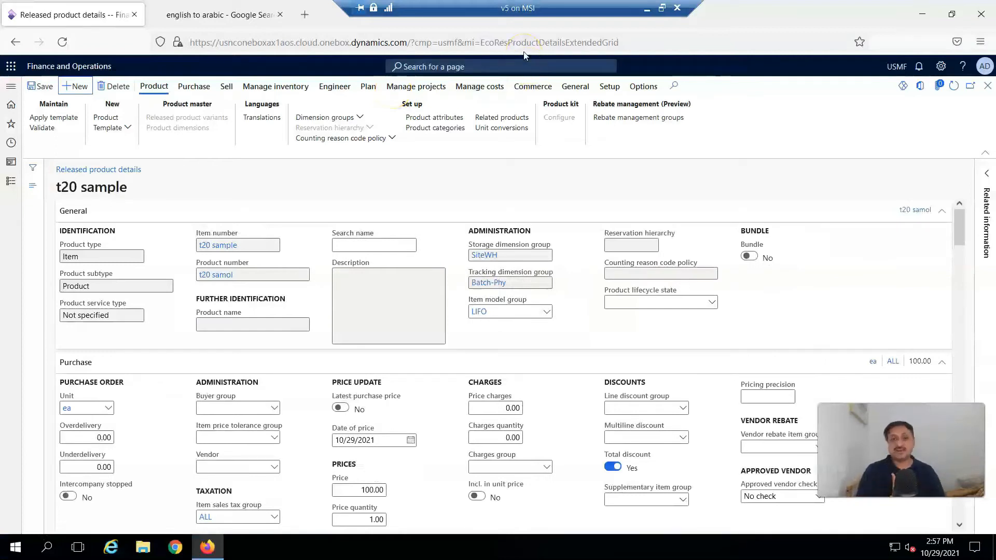
pyautogui.moveTo(10, 67)
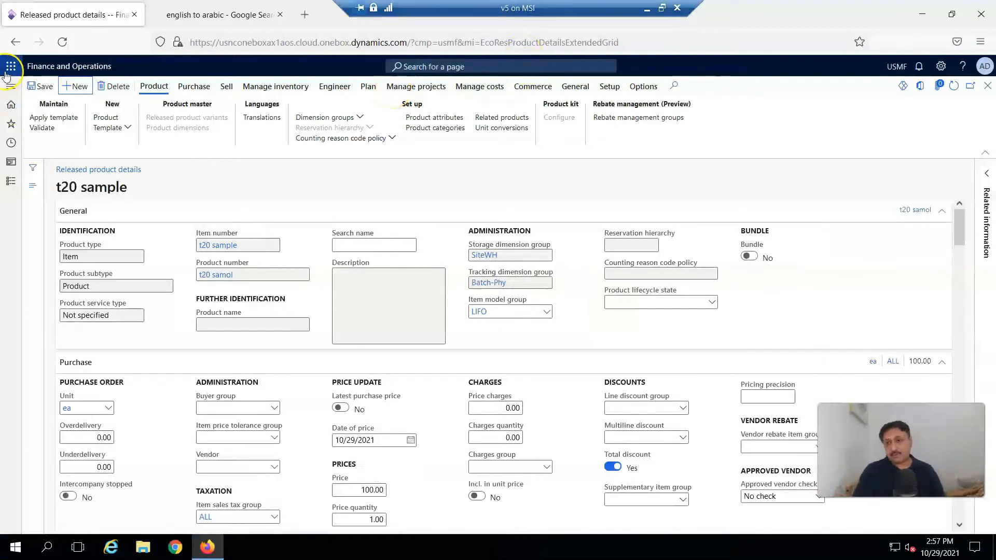
# Step: Navigate to Product information management > Released products and expand the Product template menu
pyautogui.click(11, 66)
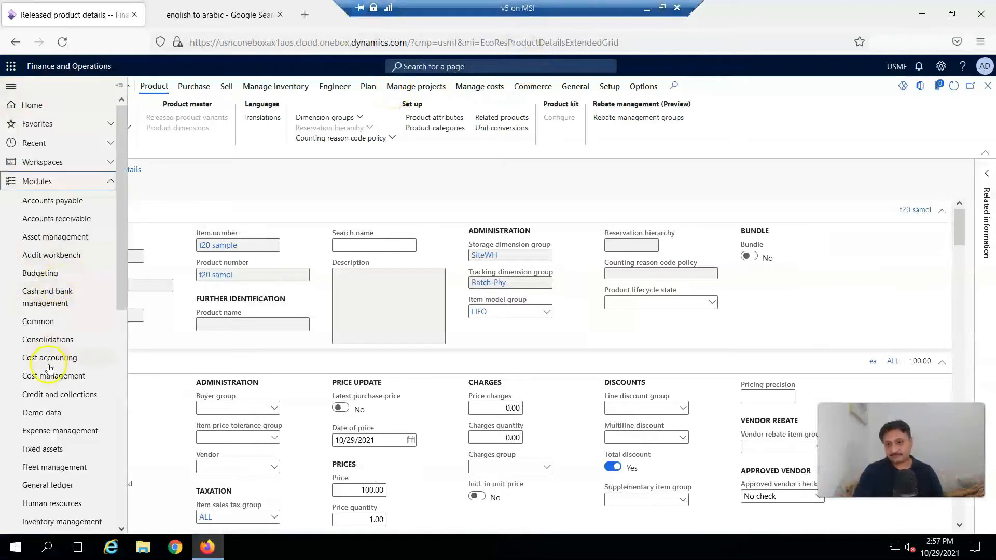
pyautogui.scroll(-3)
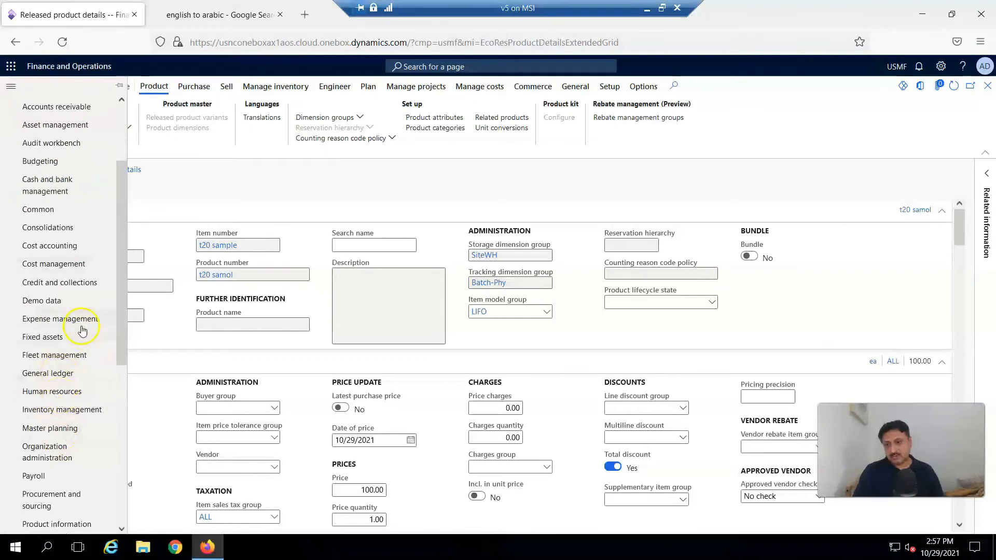
pyautogui.scroll(-3)
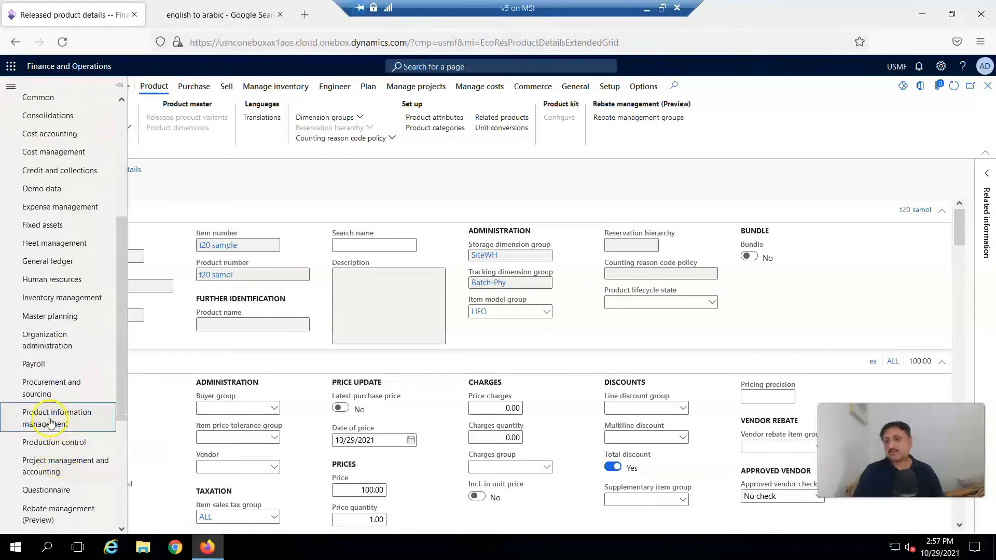
pyautogui.click(58, 417)
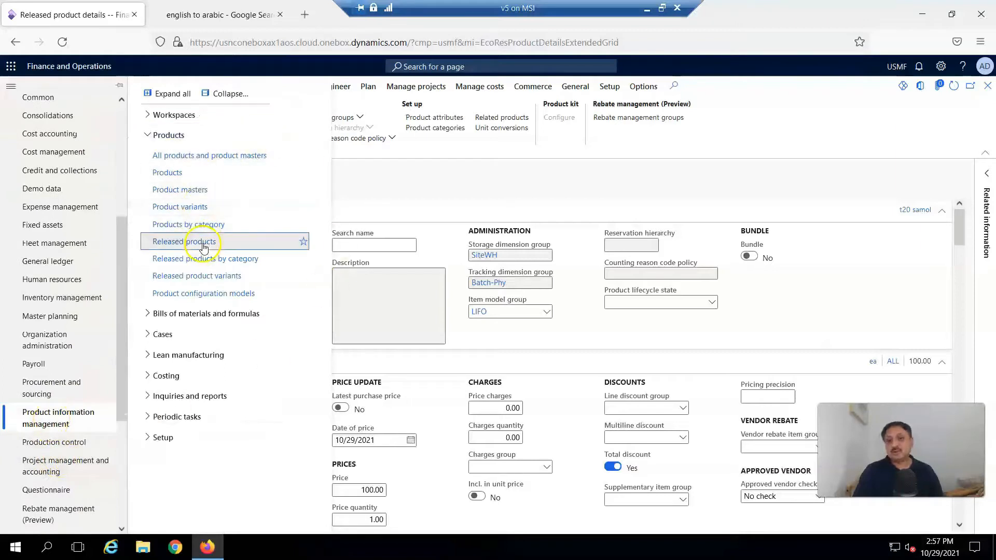
pyautogui.click(185, 241)
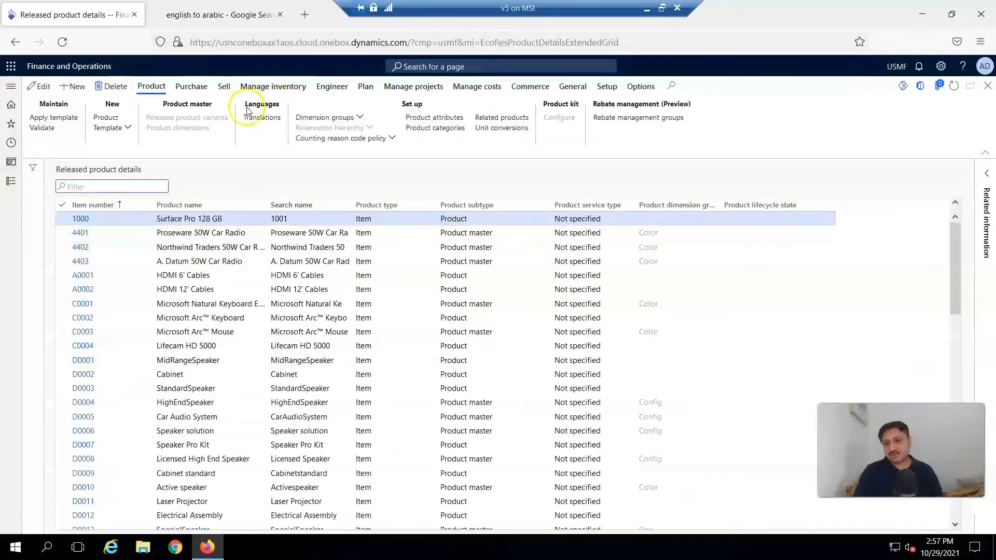
pyautogui.click(112, 122)
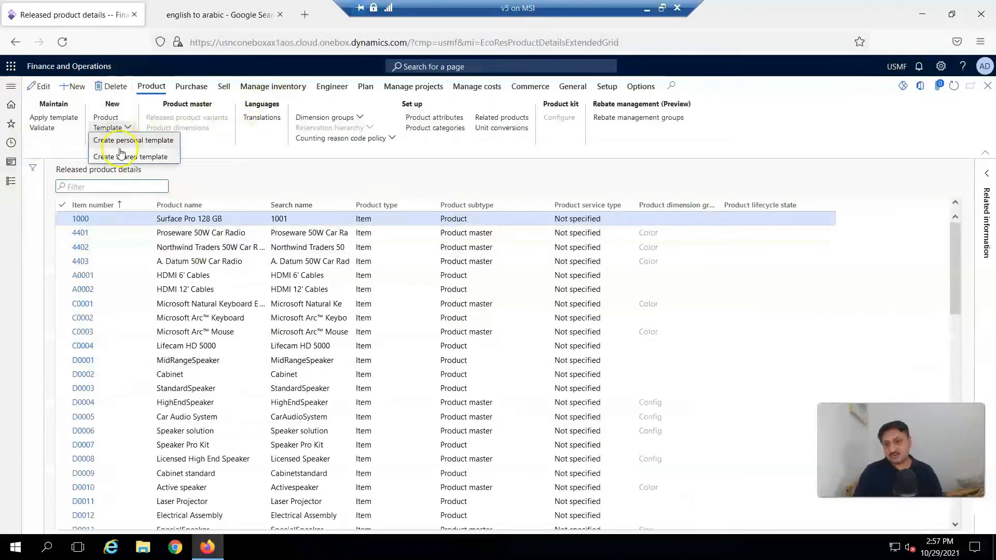
pyautogui.moveTo(250, 166)
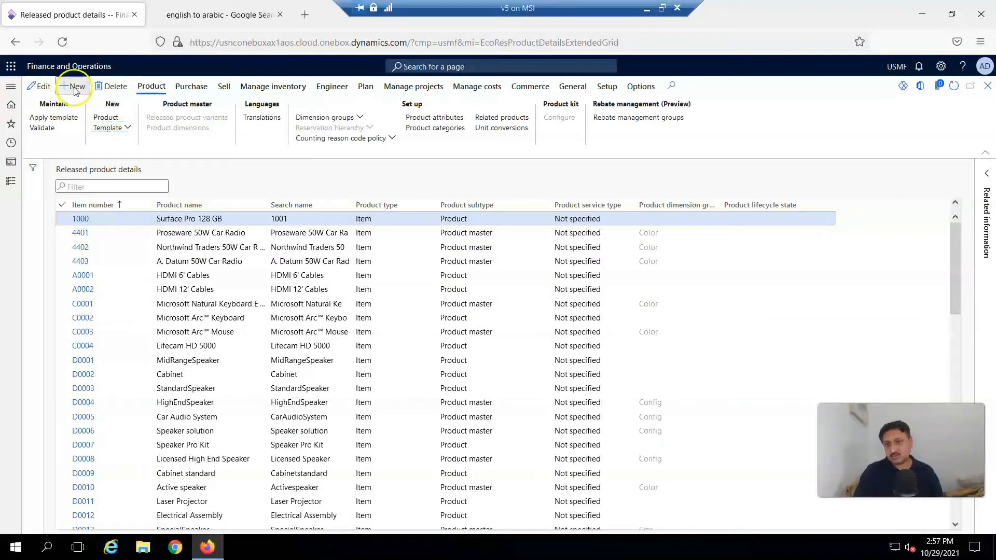
# Step: Start a new released product with product number 'Mb-330 Sample', auto-filling the item number
pyautogui.click(73, 86)
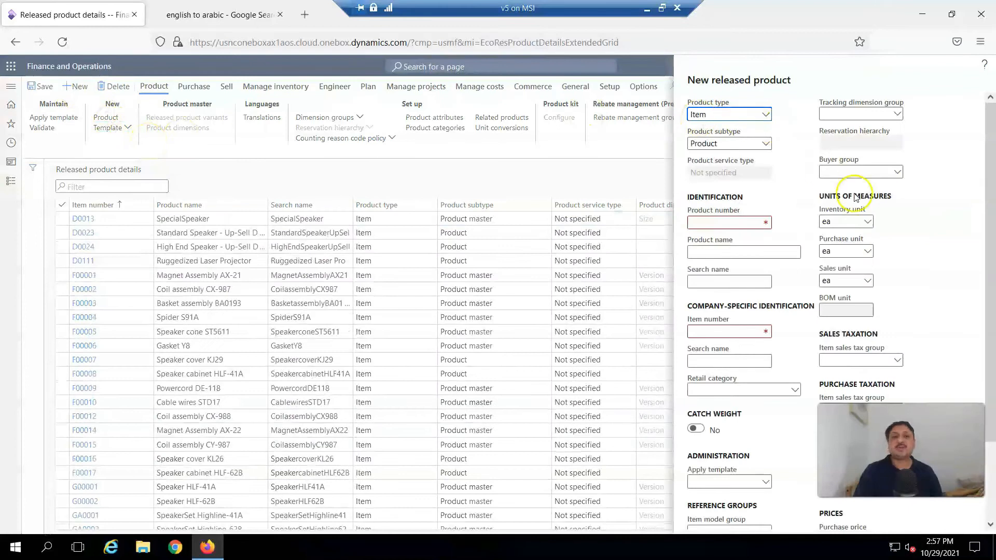
pyautogui.click(728, 222)
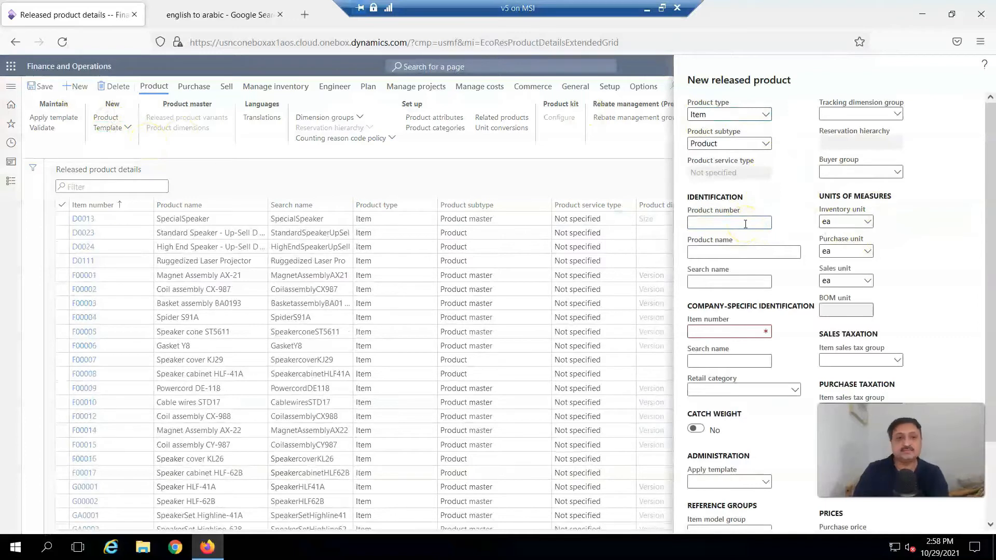
pyautogui.write('Mb')
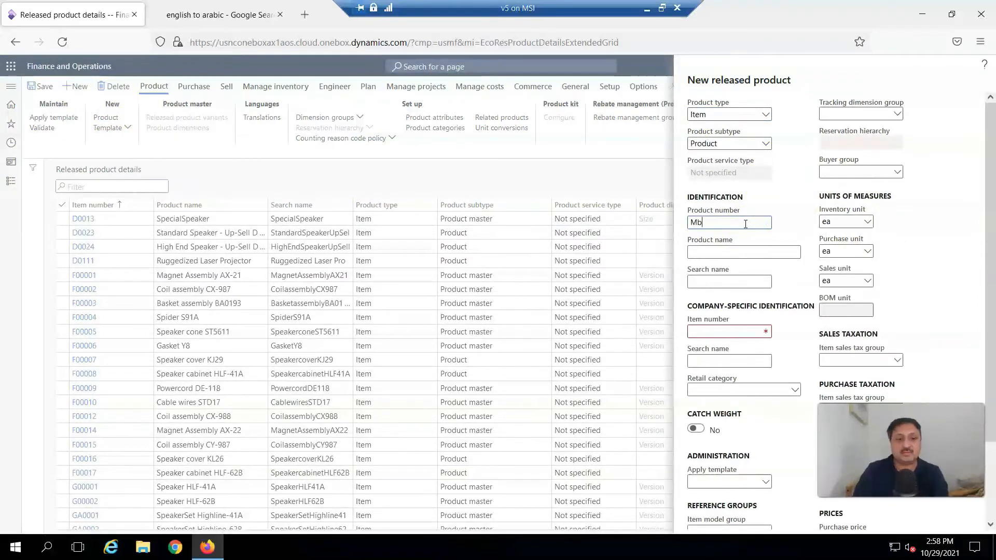
pyautogui.write('-330 S')
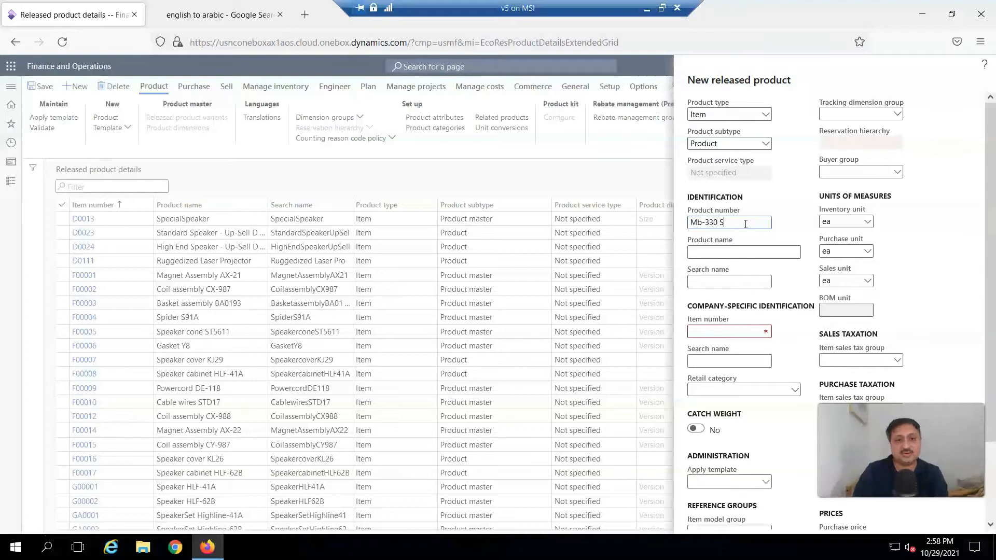
pyautogui.write('ample')
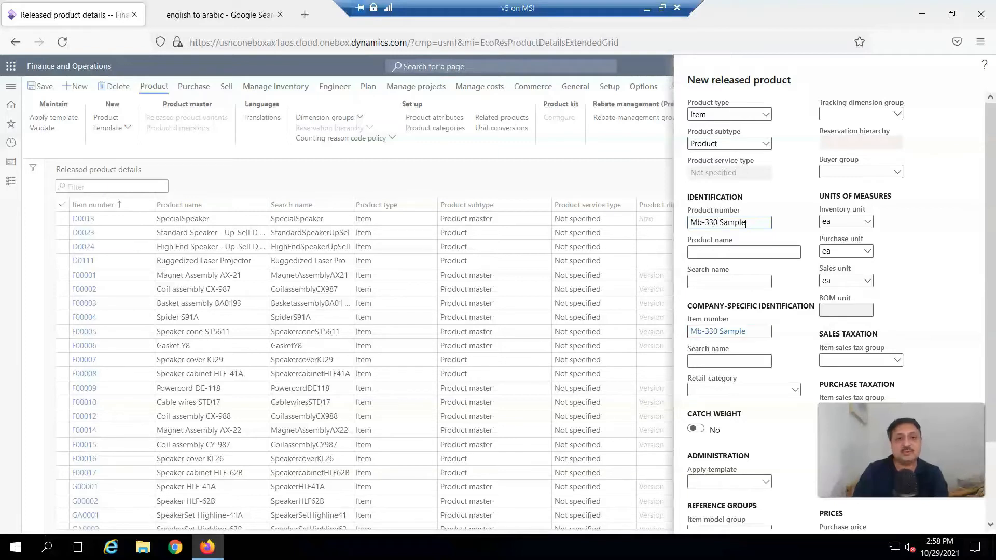
pyautogui.tripleClick(728, 222)
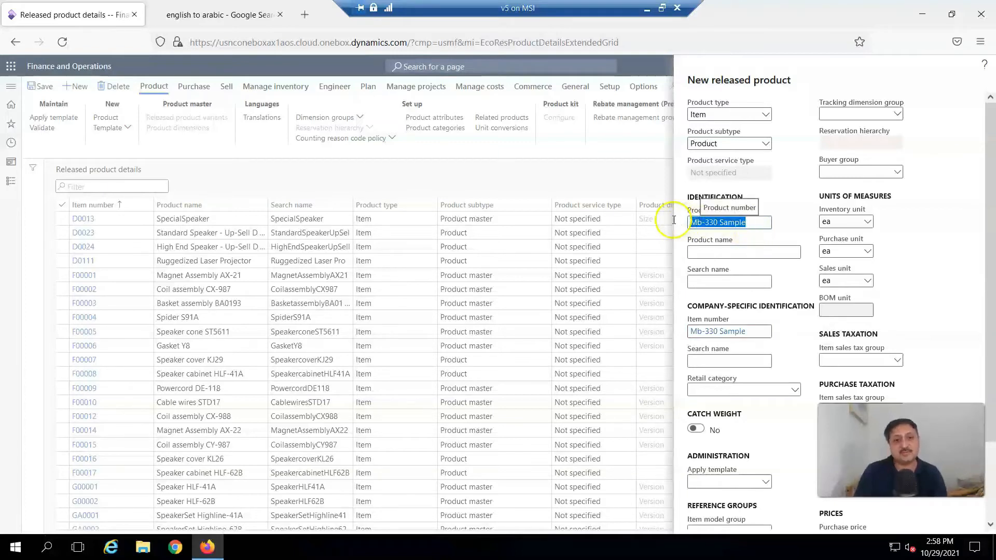
pyautogui.moveTo(710, 290)
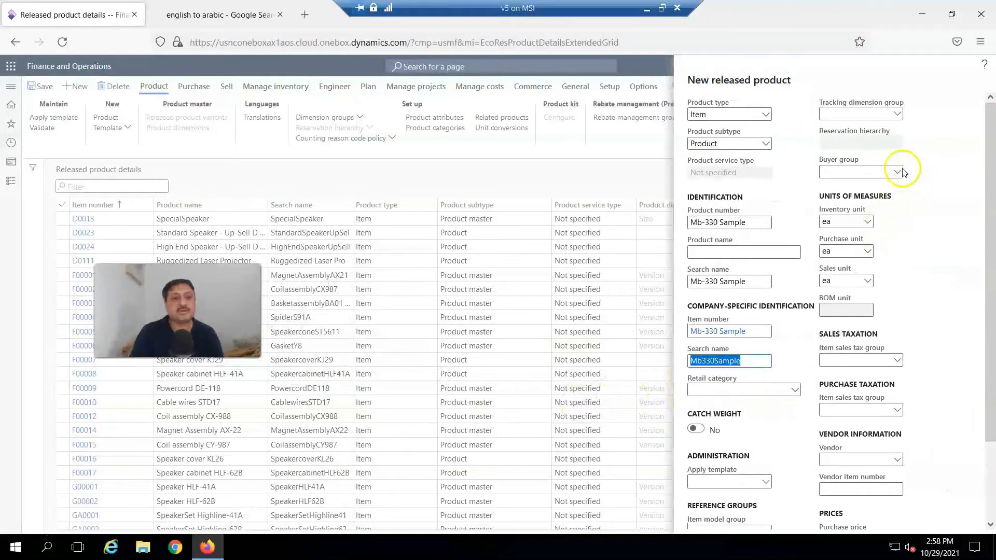
# Step: Set item model group FIFO, item group Audio and storage dimension group SiteWH
pyautogui.click(898, 172)
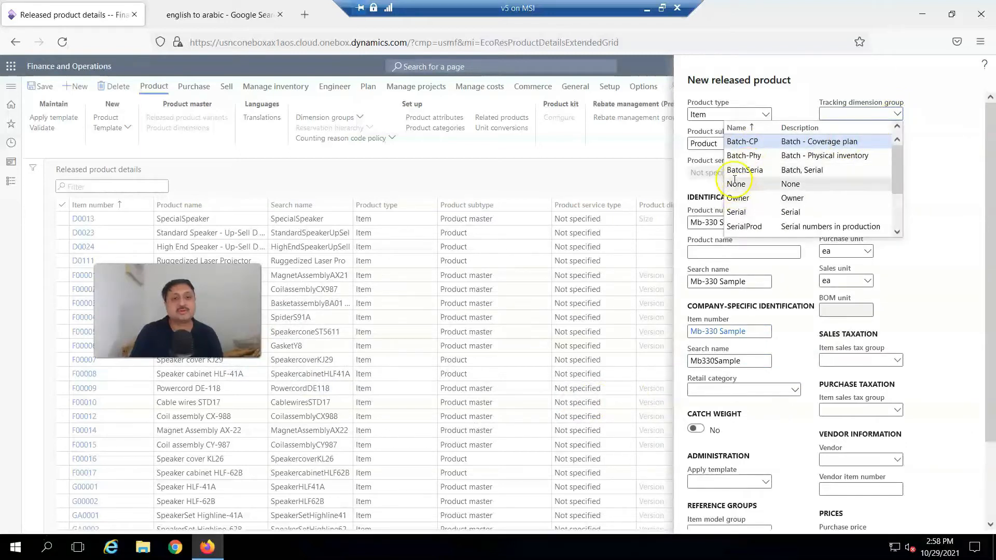
pyautogui.click(736, 183)
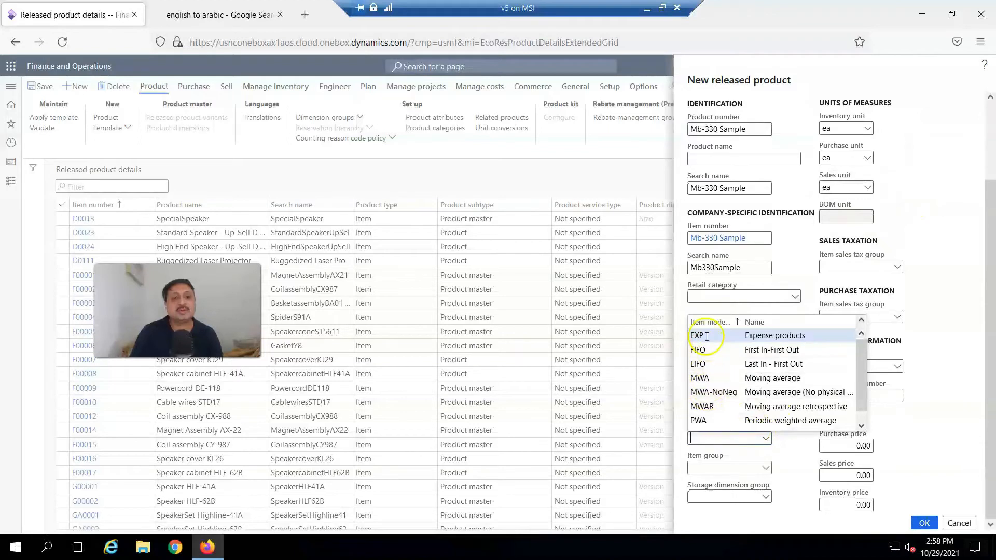
pyautogui.click(697, 349)
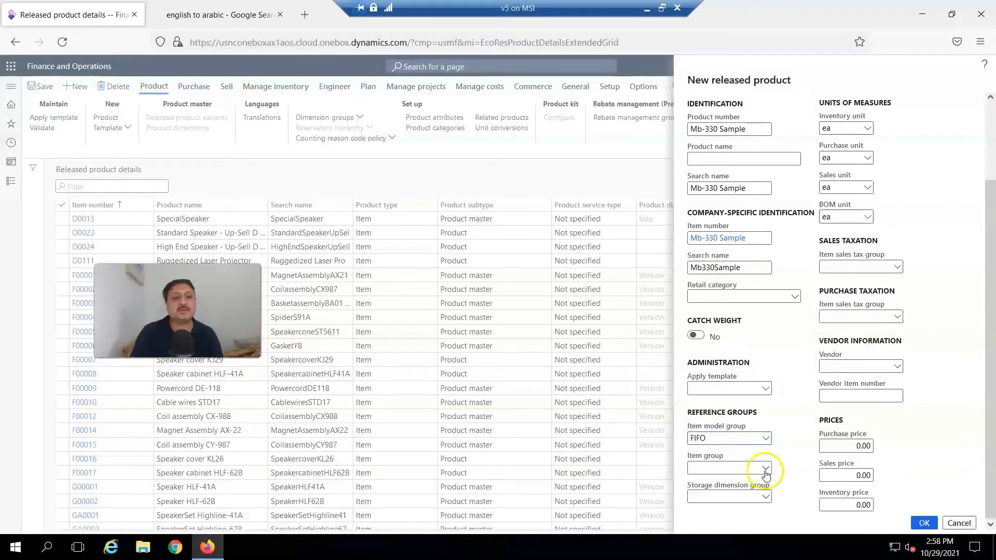
pyautogui.click(766, 469)
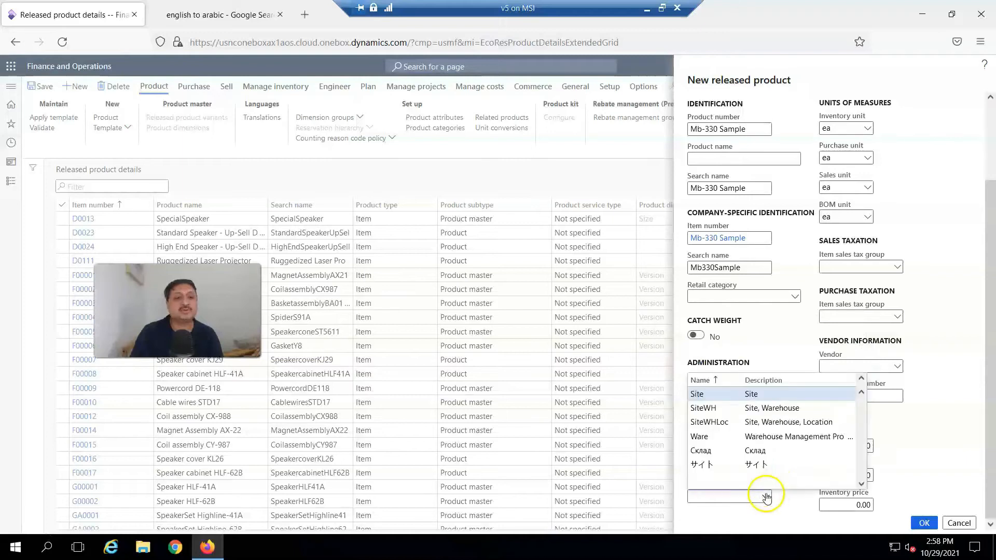
pyautogui.click(703, 408)
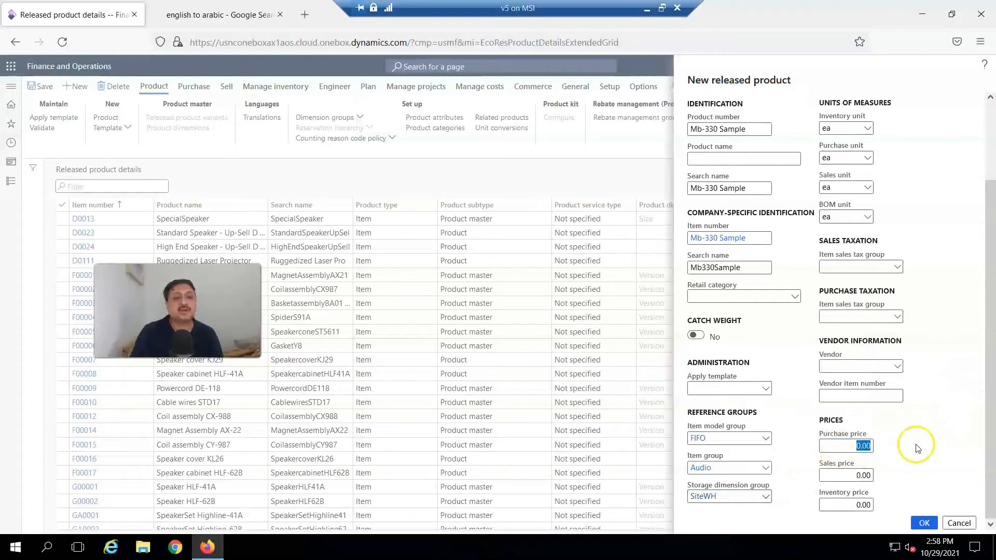
# Step: Enter purchase price 100, sales price 140 and inventory price 110
pyautogui.write('100')
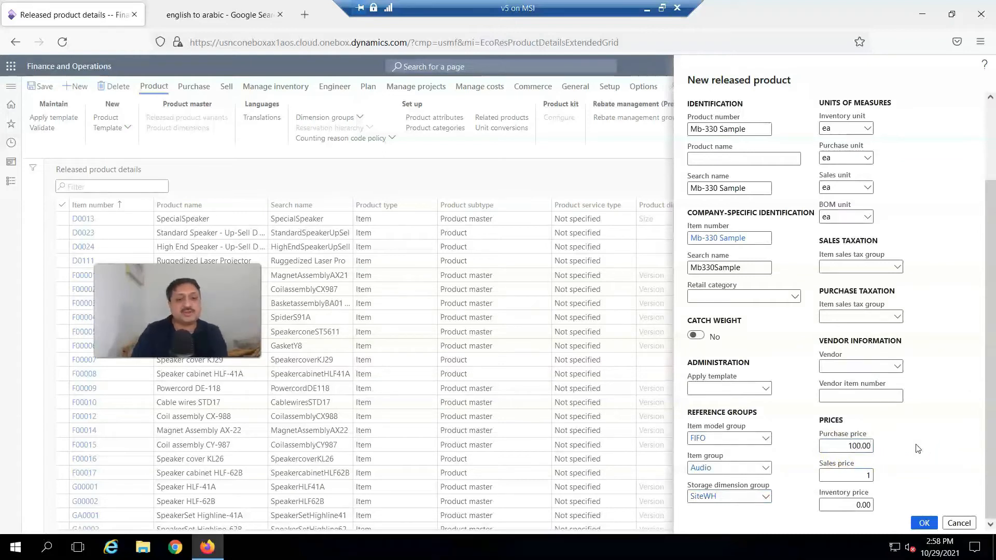
pyautogui.write('134')
pyautogui.click(846, 504)
pyautogui.write('110')
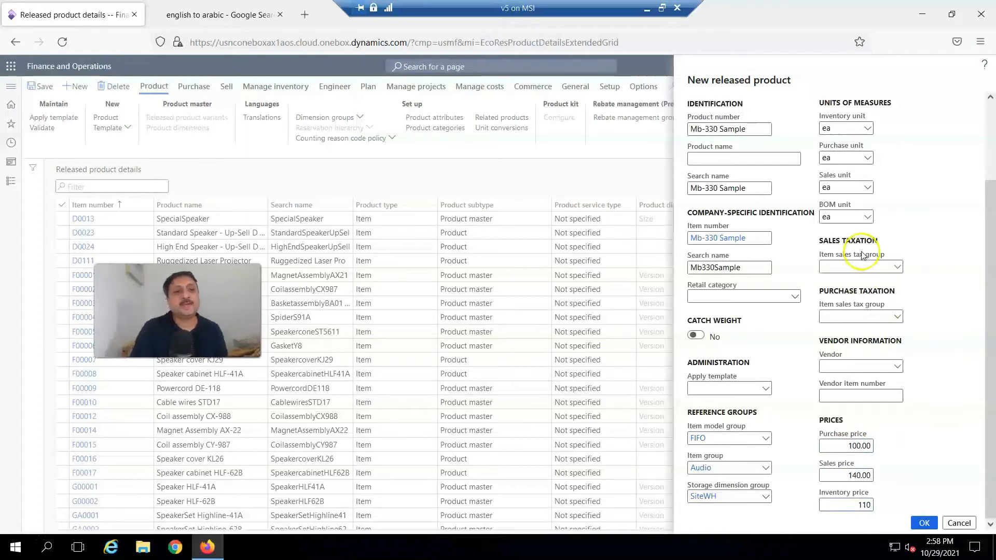
# Step: Set both the sales and purchase item sales tax groups to ALL
pyautogui.click(897, 266)
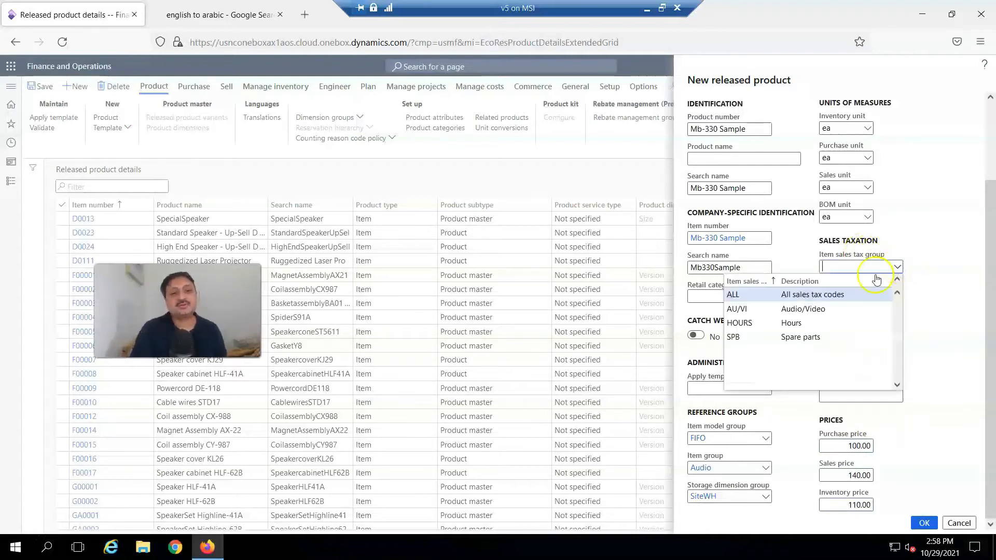
pyautogui.click(732, 293)
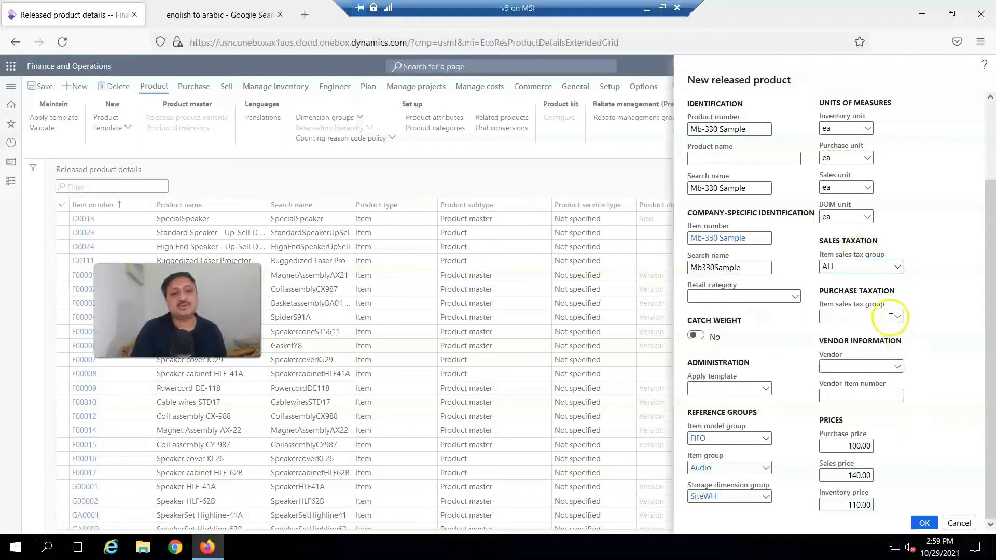
pyautogui.click(895, 317)
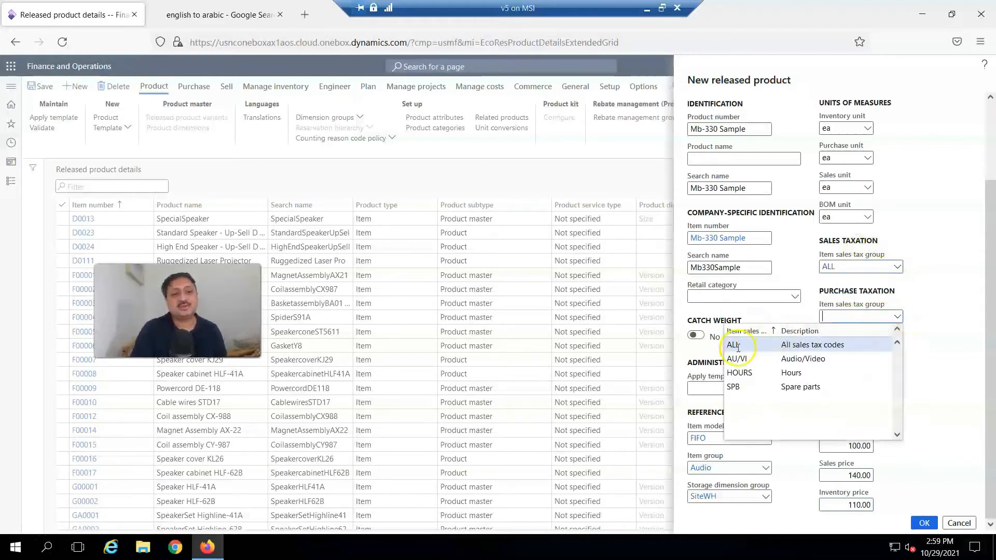
pyautogui.click(733, 344)
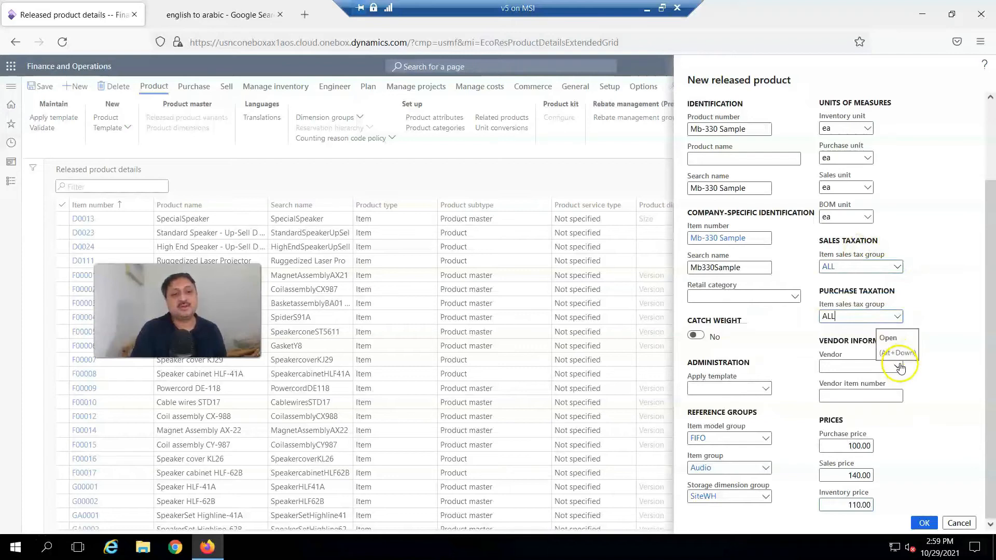
# Step: Assign vendor 1001 and confirm creation of the Mb-330 Sample product
pyautogui.click(898, 366)
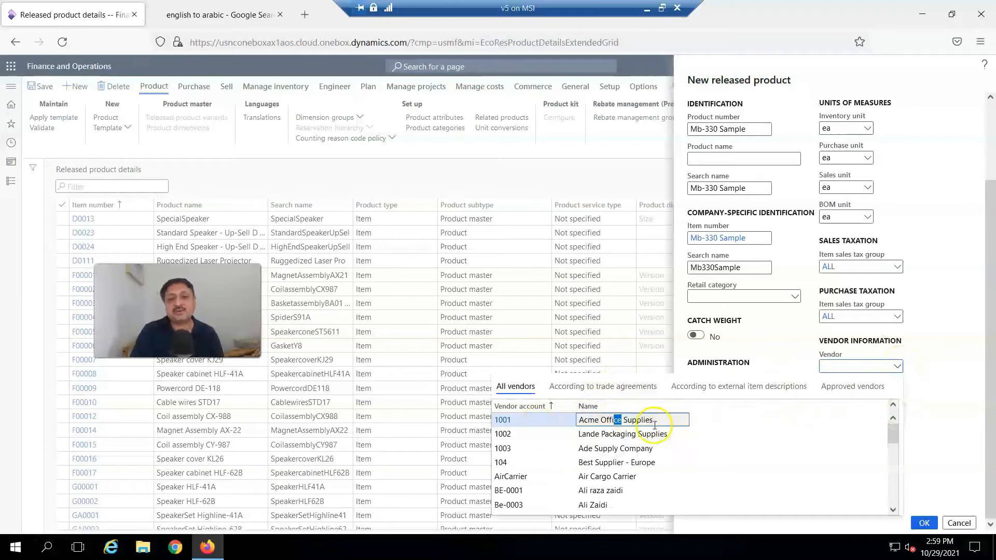
pyautogui.click(502, 419)
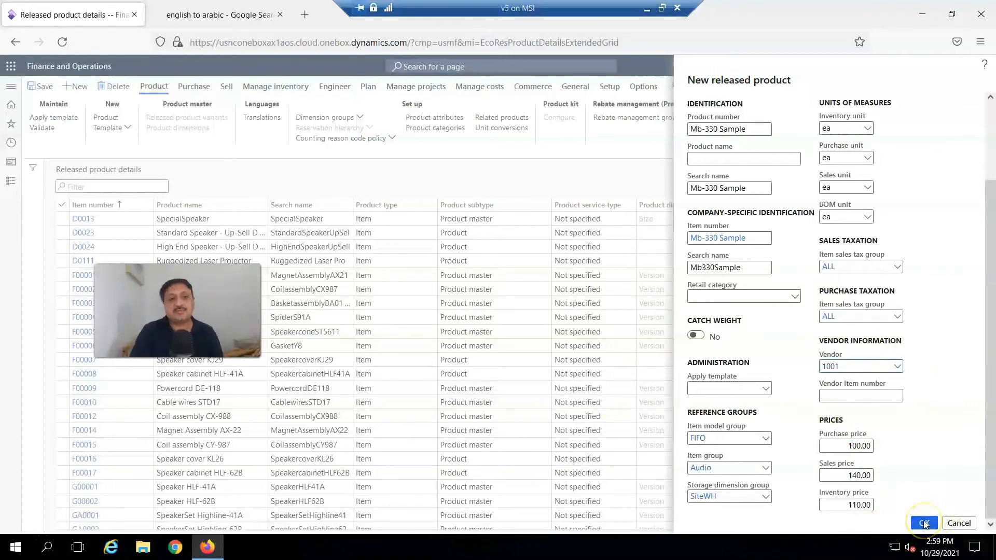
pyautogui.click(921, 523)
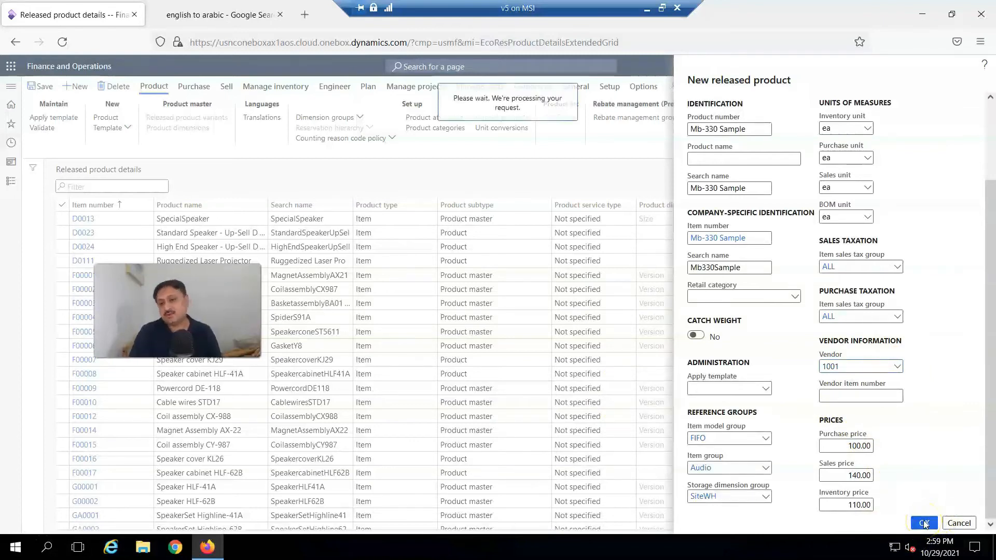
pyautogui.click(924, 523)
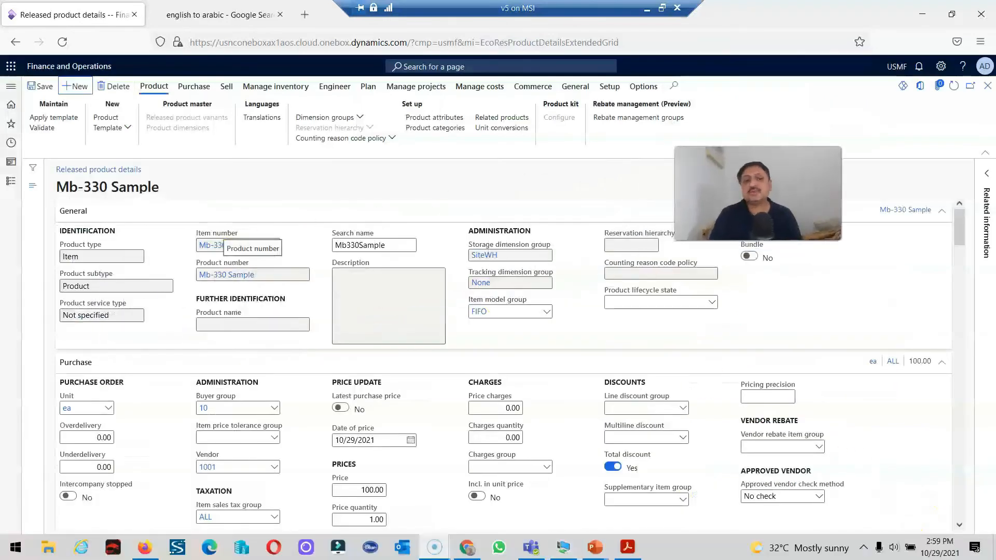
# Step: Scroll the Mb-330 Sample details to confirm sales price 140 and sales tax group ALL
pyautogui.scroll(-3)
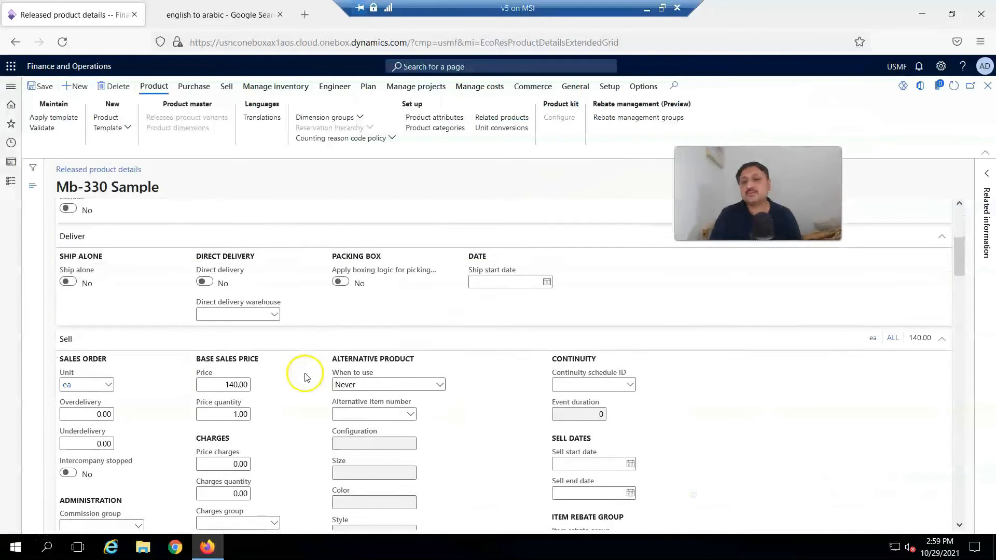
pyautogui.scroll(-3)
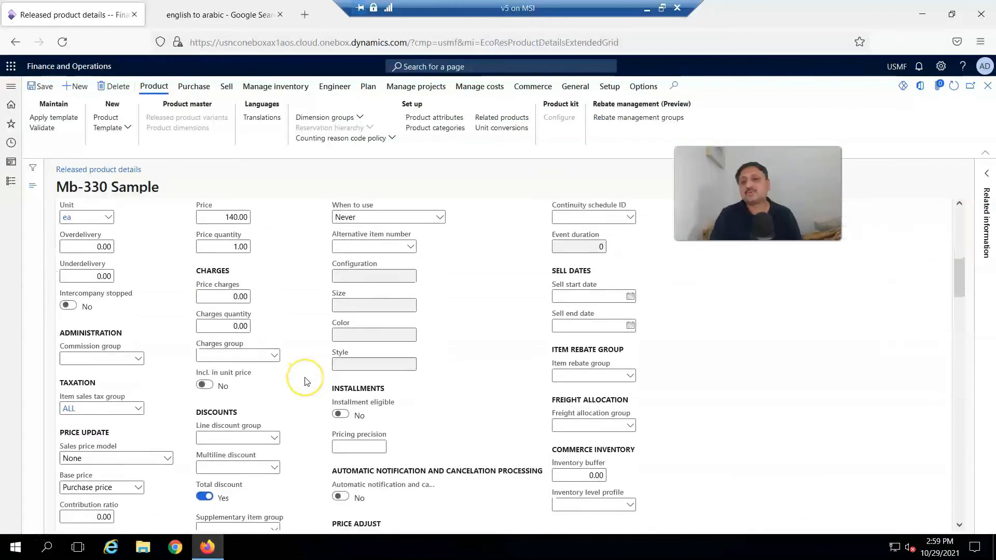
pyautogui.scroll(-3)
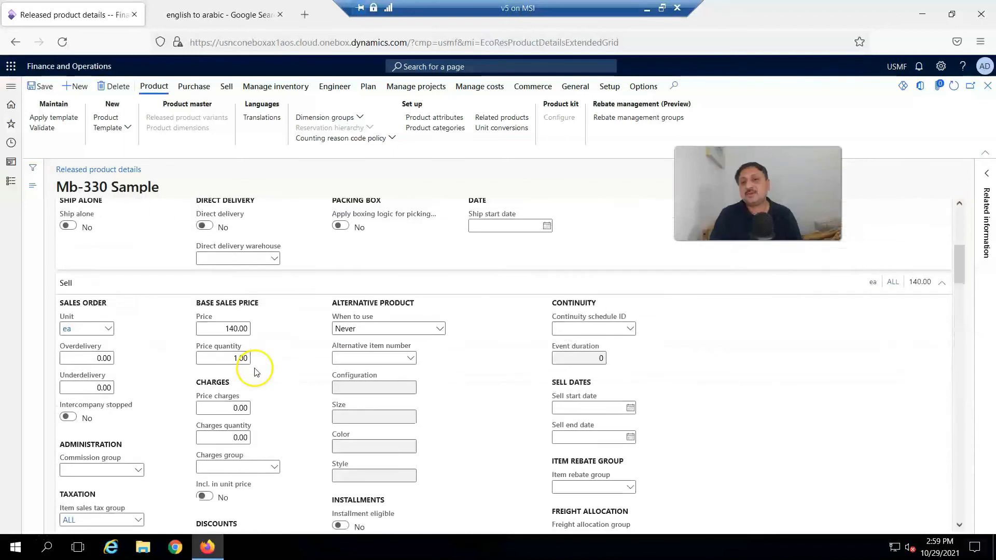
pyautogui.scroll(3)
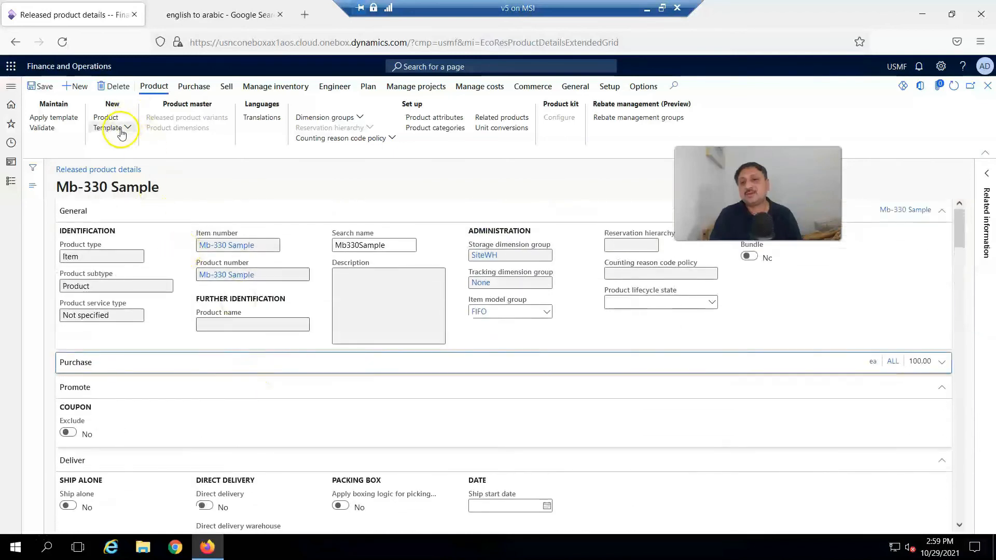
# Step: Save the product as a personal template named 'Mb-330 Sample'
pyautogui.click(108, 126)
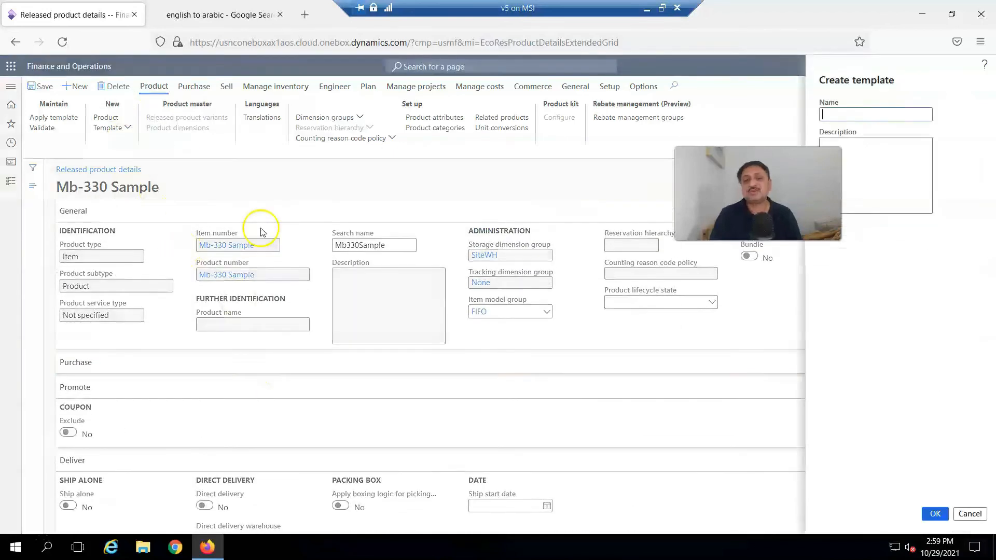
pyautogui.moveTo(737, 119)
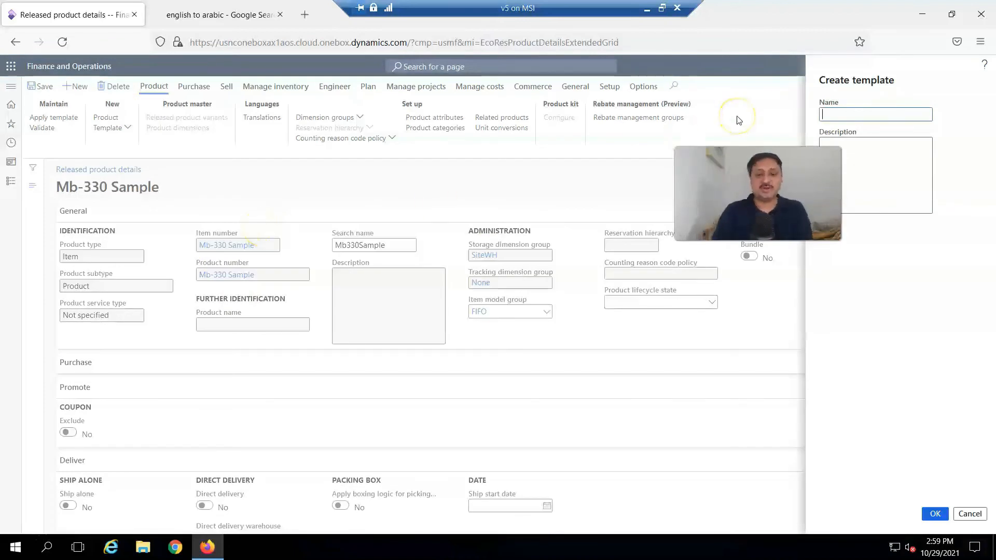
pyautogui.write('Mb')
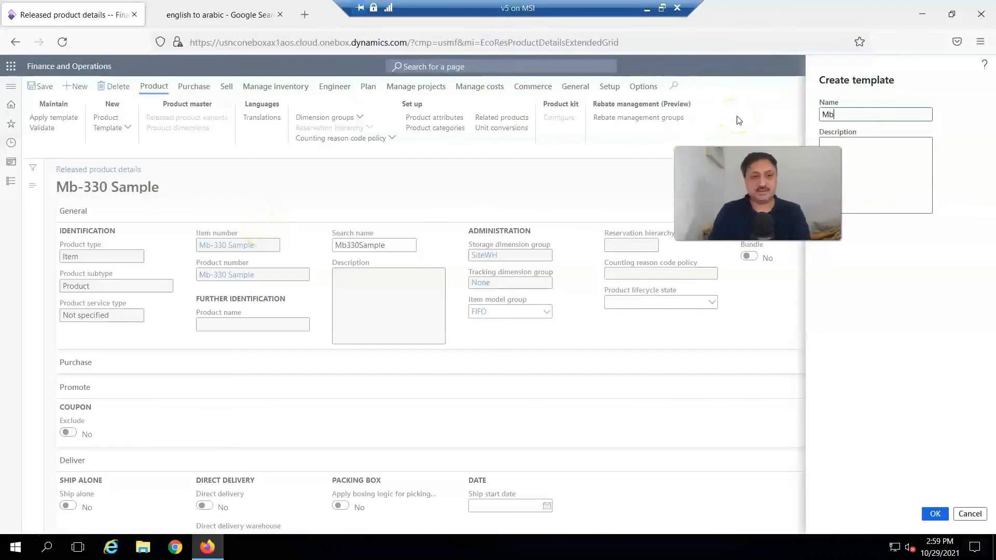
pyautogui.write('-330')
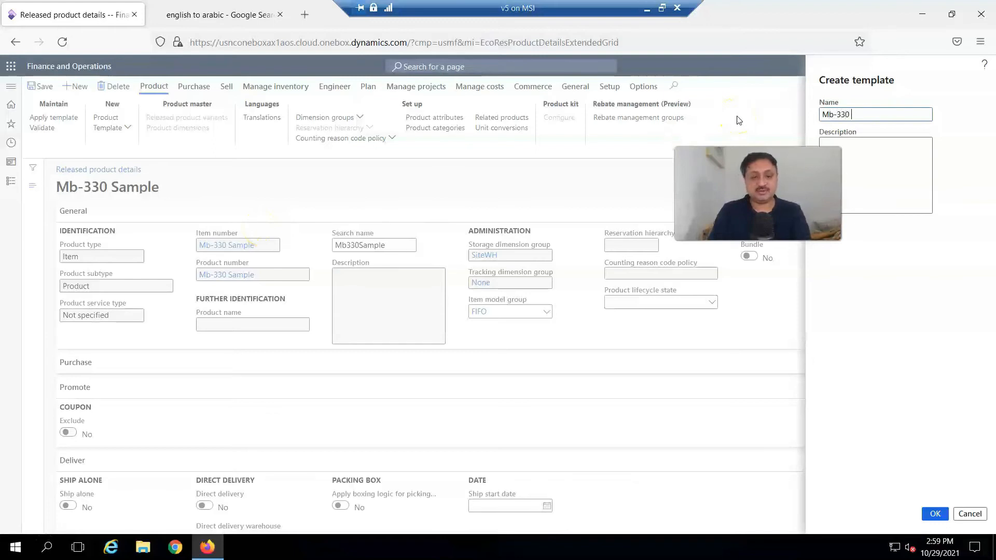
pyautogui.write('S')
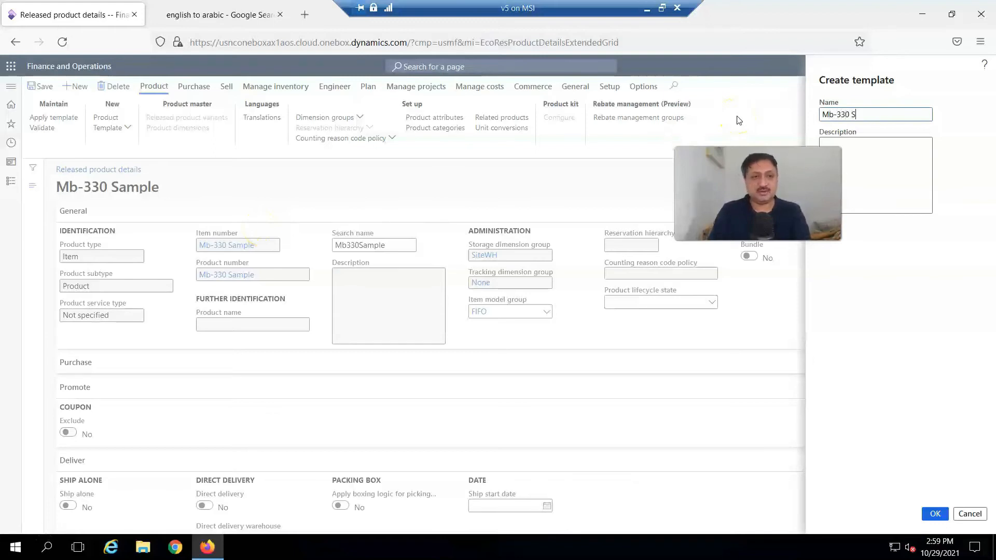
pyautogui.write('ample')
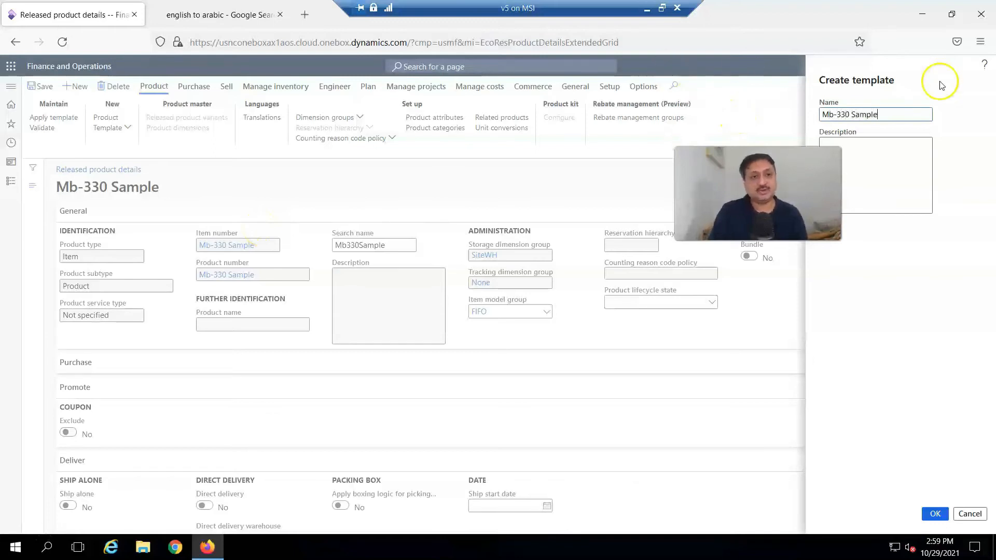
pyautogui.click(935, 513)
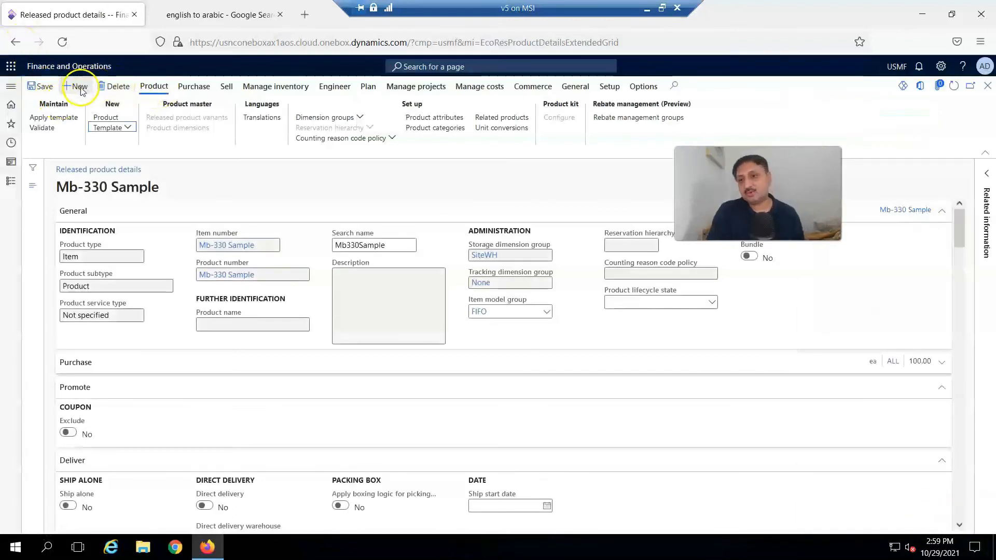
# Step: Start a new released product, correcting the duplicate number to 'Mb-330 test'
pyautogui.click(75, 87)
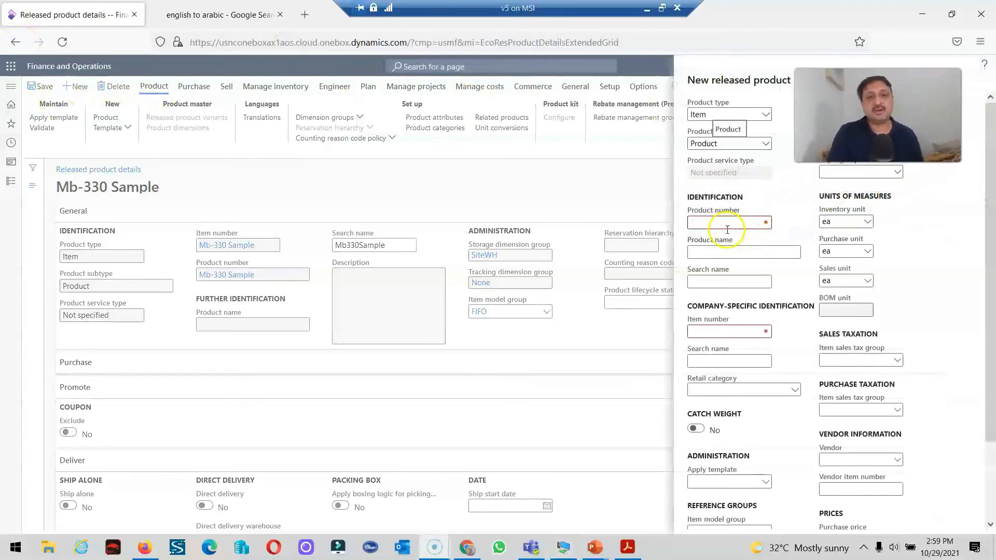
pyautogui.write('Mb')
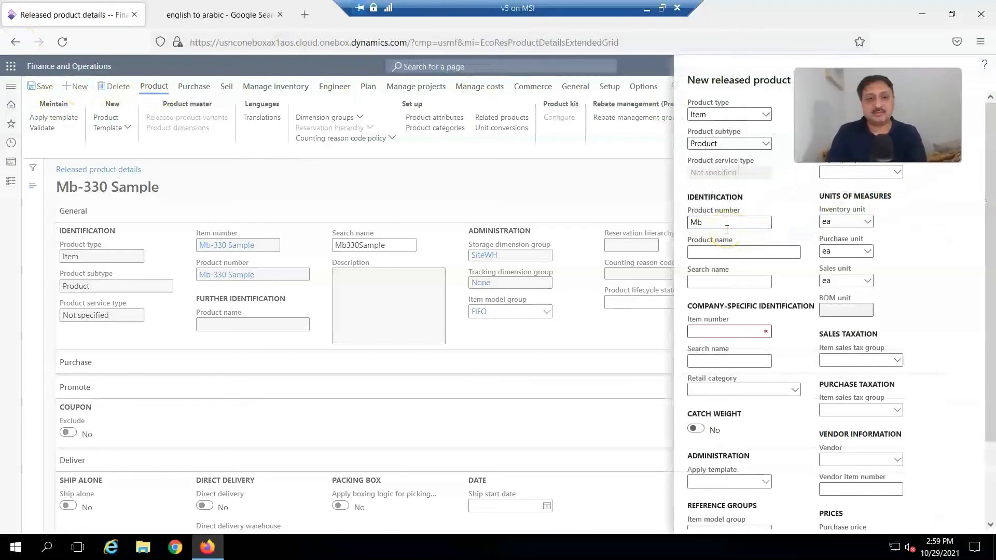
pyautogui.write('-30')
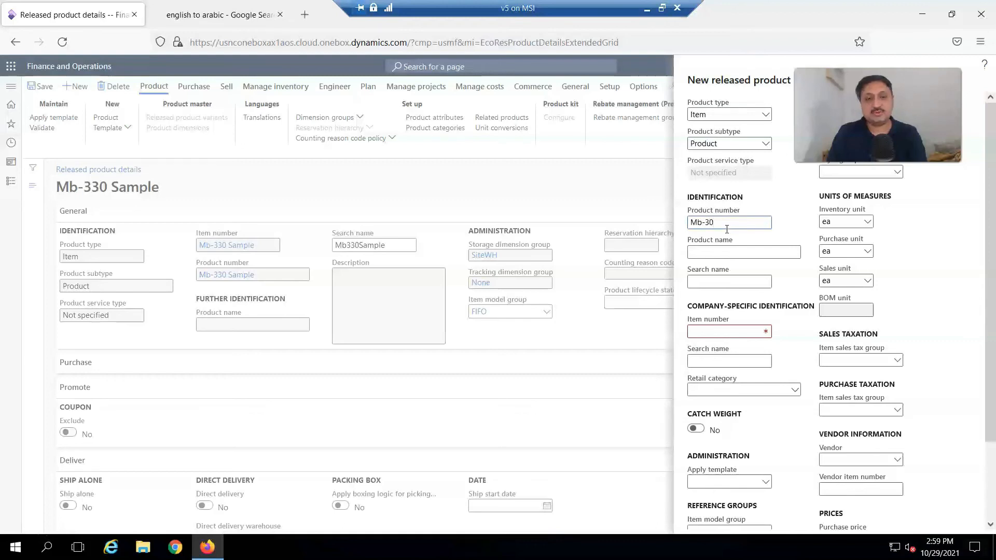
pyautogui.write('0 Sample')
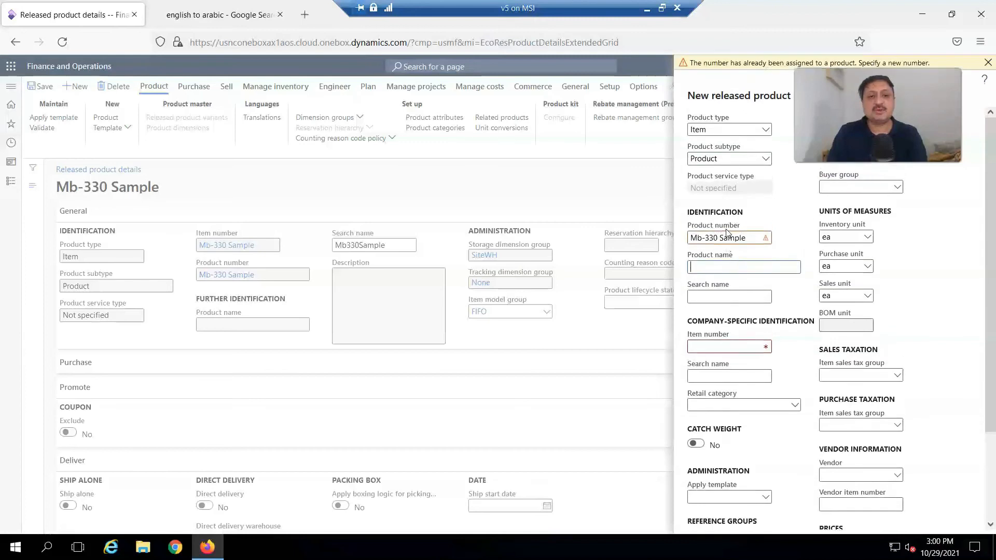
pyautogui.click(728, 237)
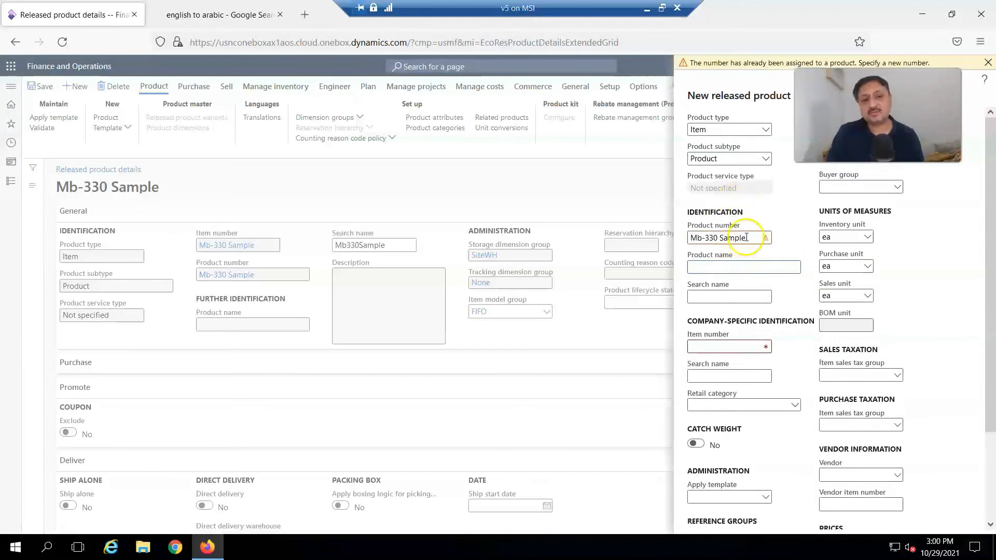
pyautogui.press('Backspace')
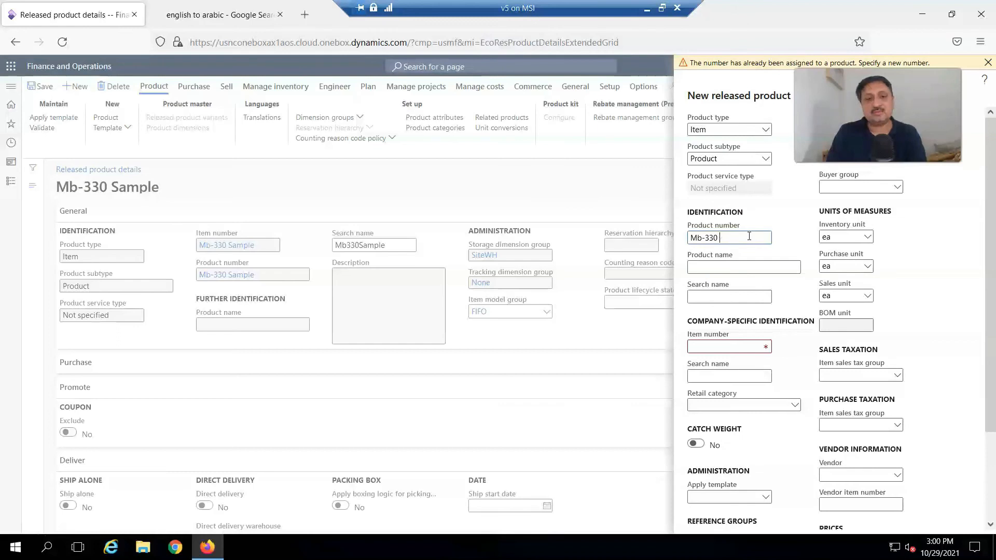
pyautogui.write('test')
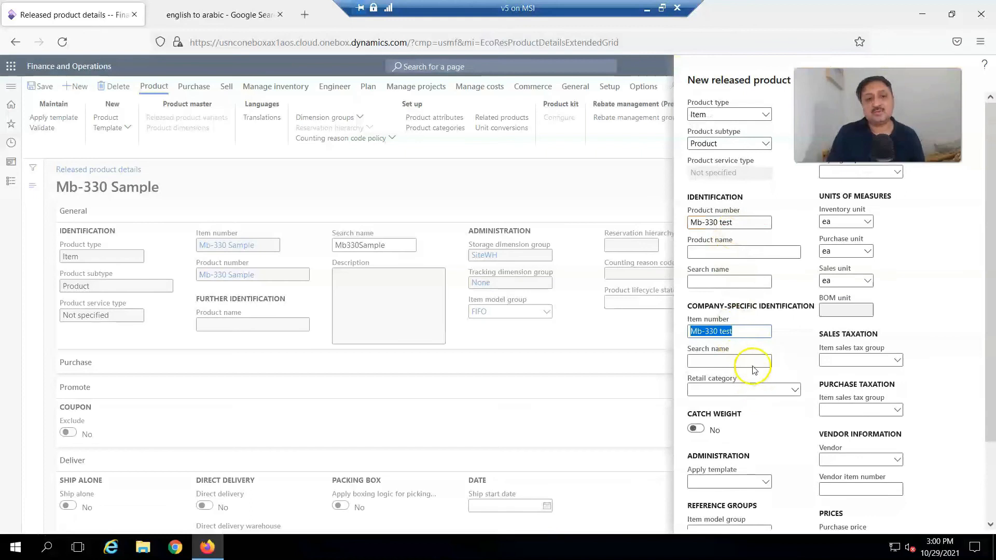
# Step: Apply the Mb-330 Sample template, filling FIFO, Audio, SiteWH, tax groups ALL, vendor 1001 and prices
pyautogui.scroll(-3)
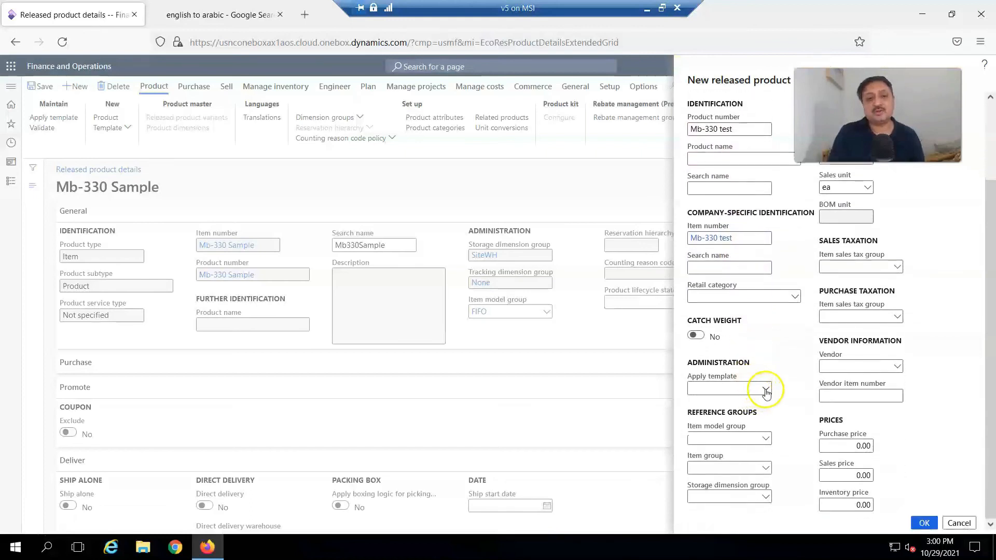
pyautogui.click(766, 388)
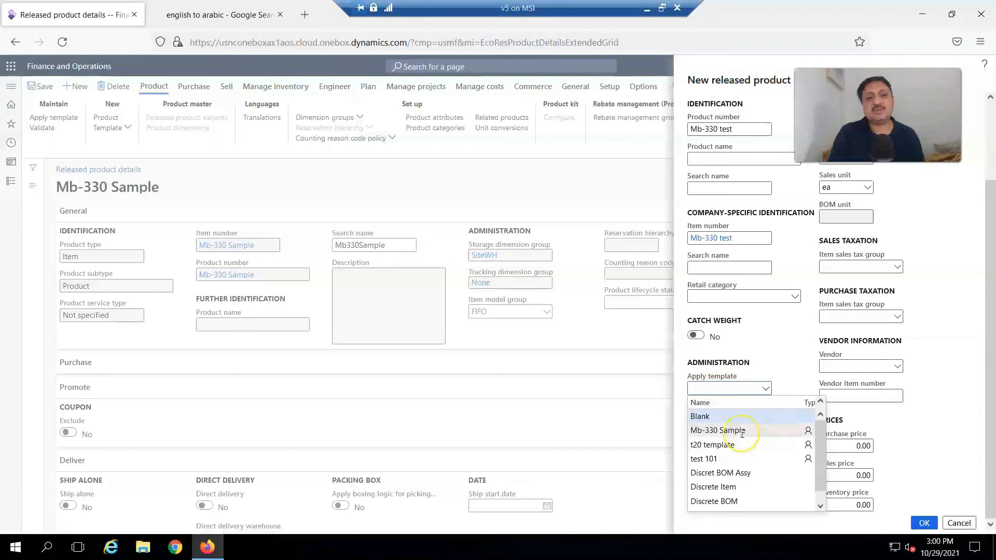
pyautogui.click(717, 430)
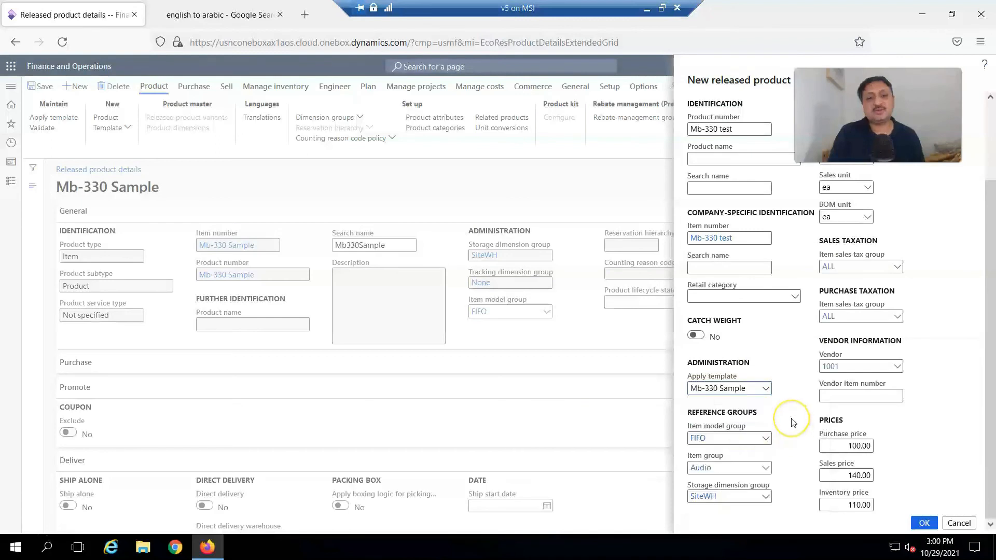
pyautogui.scroll(3)
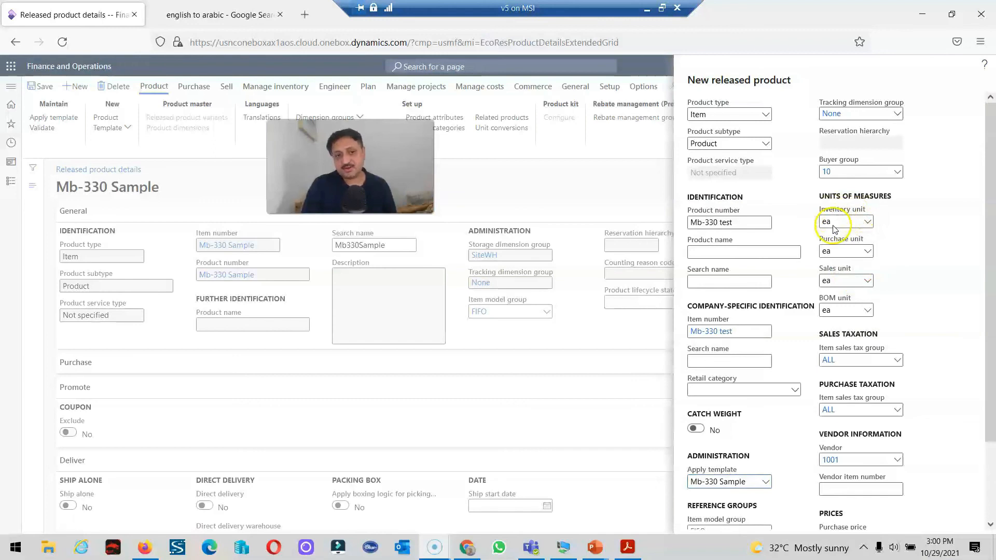
pyautogui.moveTo(839, 285)
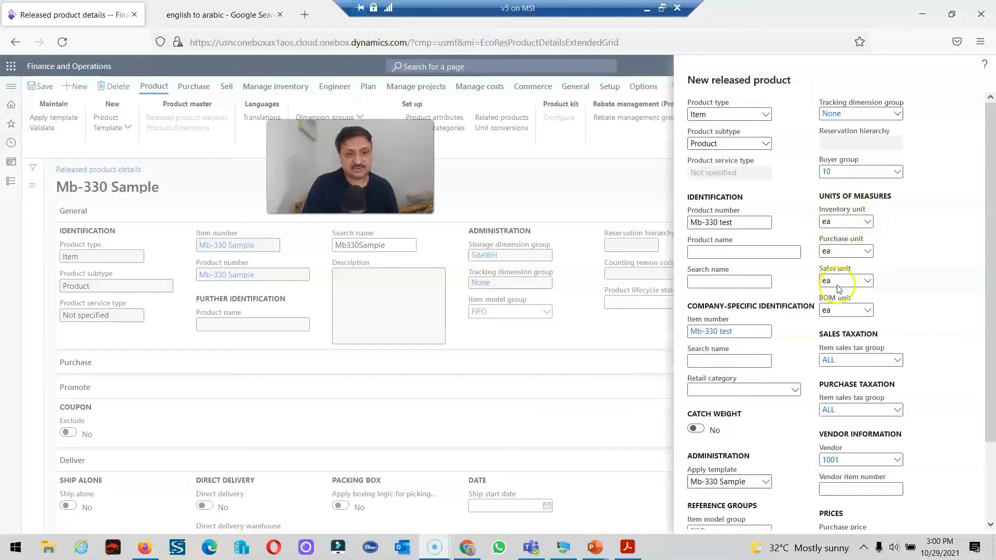
pyautogui.moveTo(835, 310)
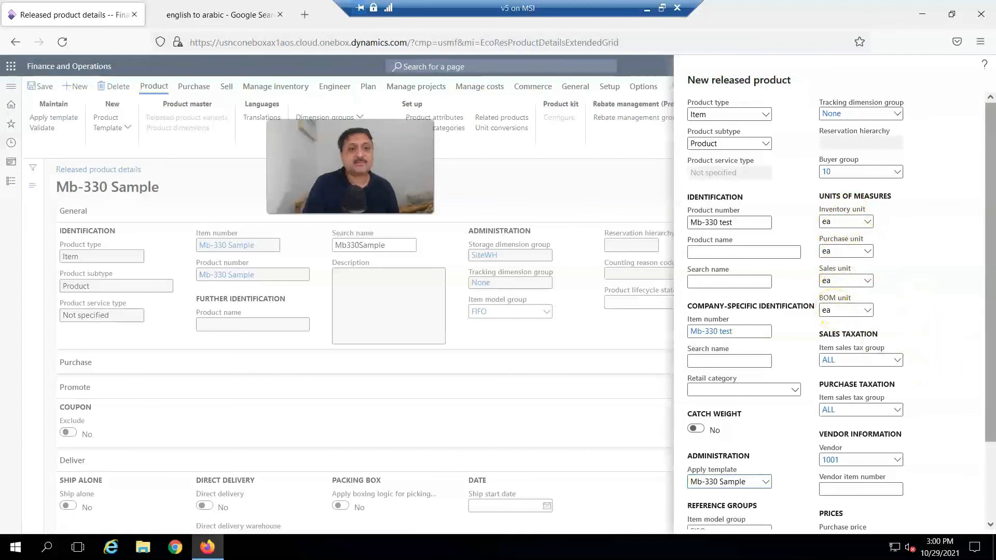
pyautogui.scroll(-3)
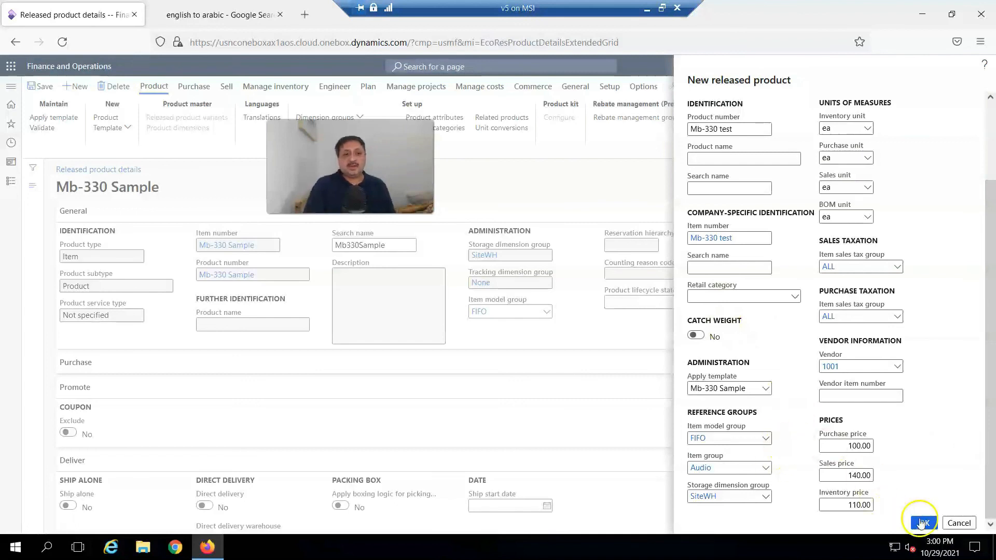
pyautogui.moveTo(735, 497)
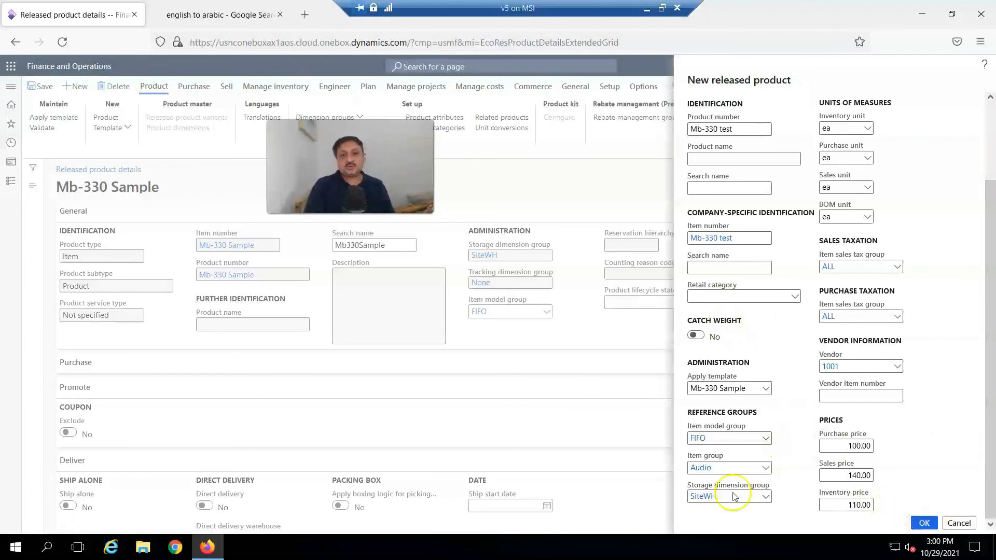
# Step: Create Mb-330 test and review its details showing FIFO, SiteWH and sales price 140.00
pyautogui.click(923, 523)
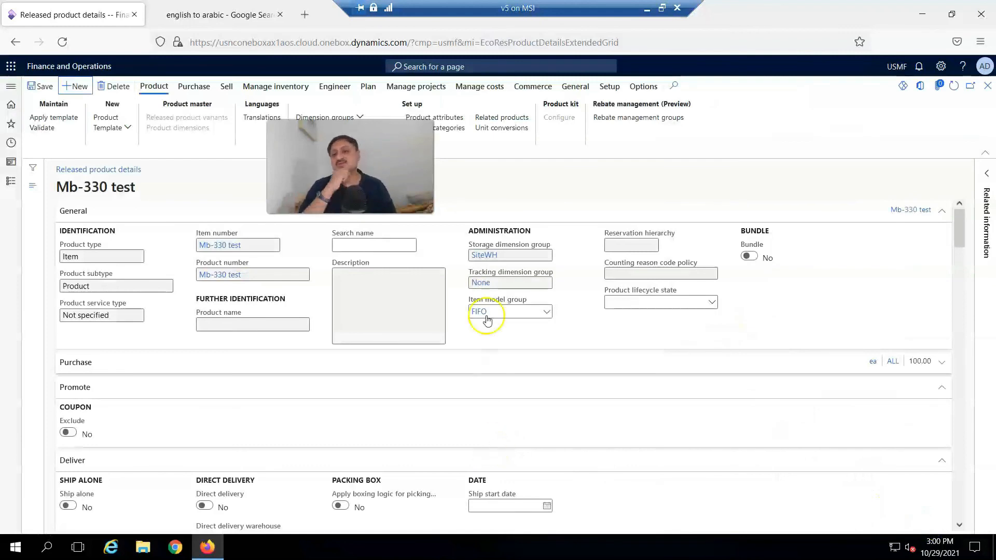
pyautogui.scroll(-3)
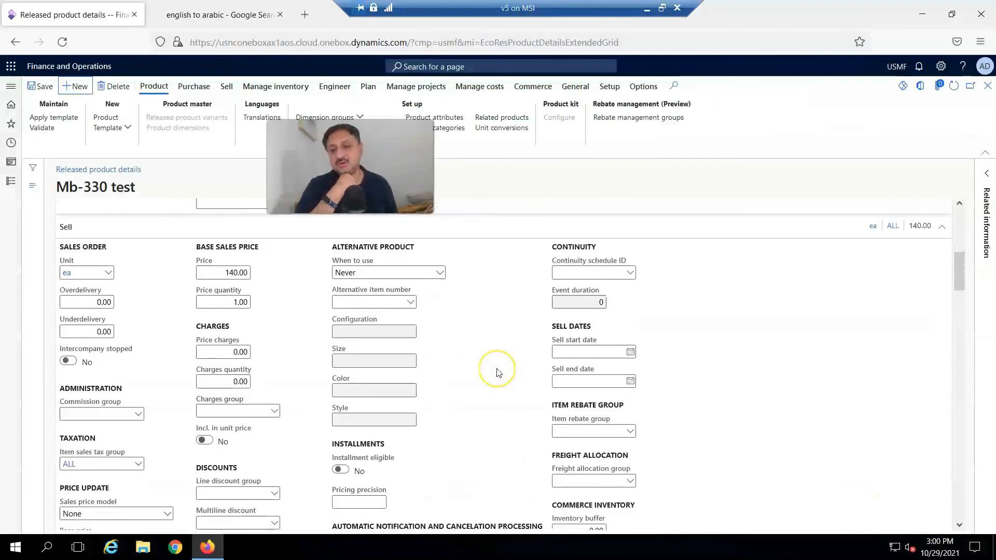
pyautogui.scroll(-3)
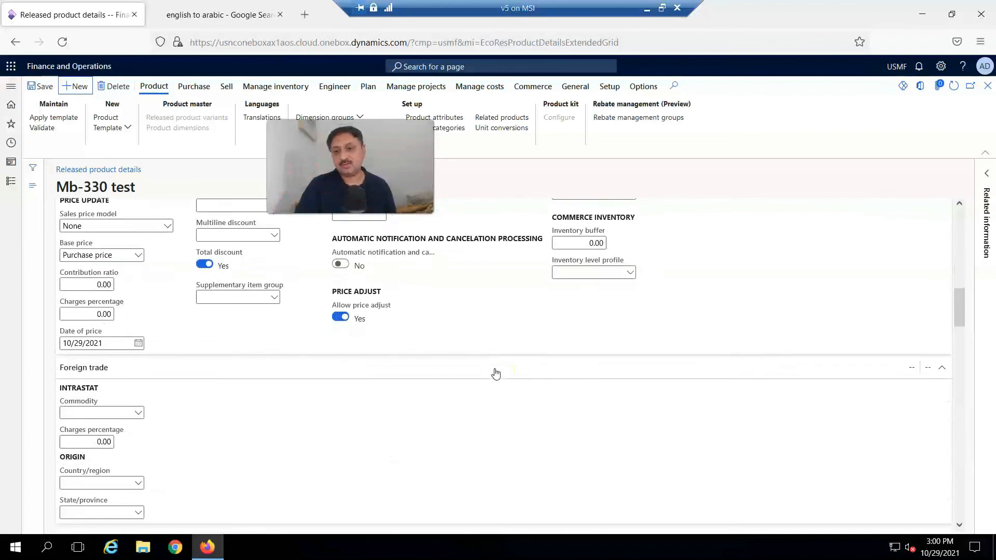
pyautogui.scroll(-3)
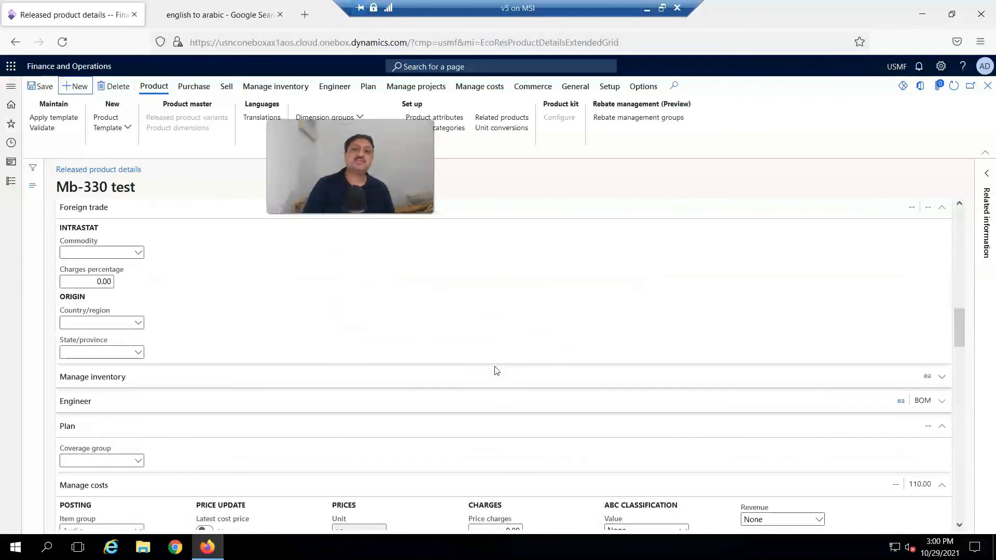